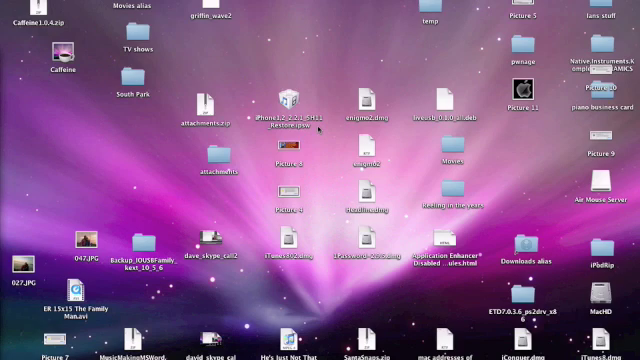
mouse_move(320, 128)
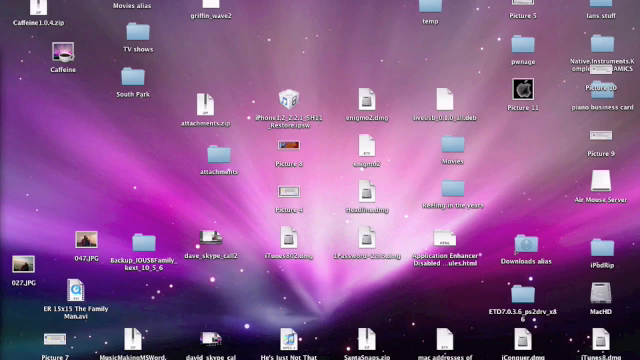
Step: Launch System Preferences from the Apple menu and bring the Sharing pane into view
click(12, 6)
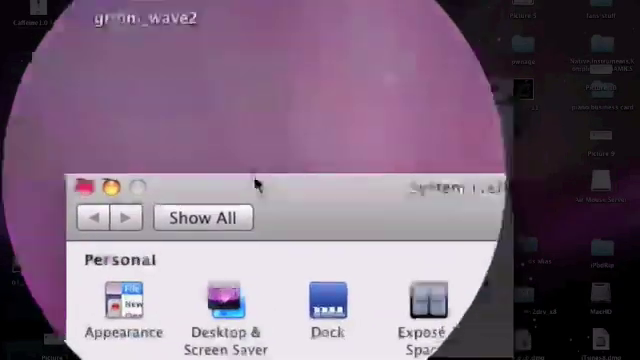
scroll(down, 3)
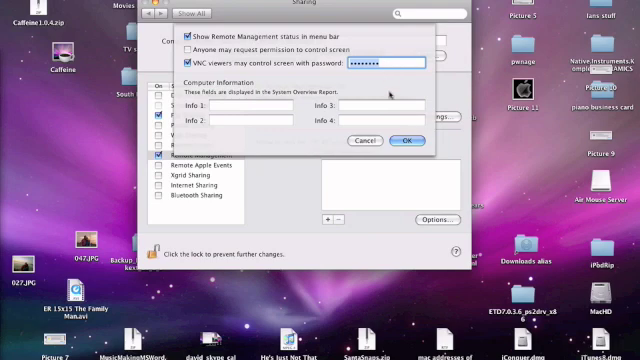
Step: Confirm the Computer Settings with 'VNC viewers may control screen with password' and the entered password
click(404, 140)
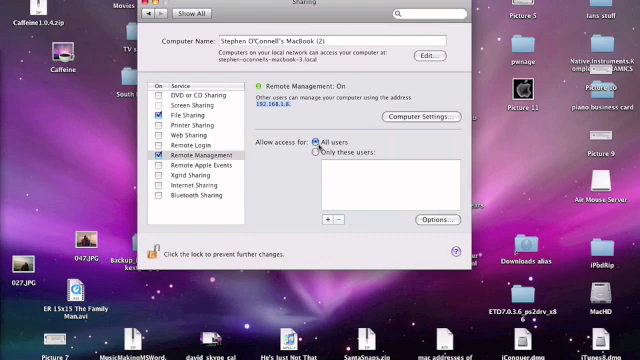
mouse_move(356, 148)
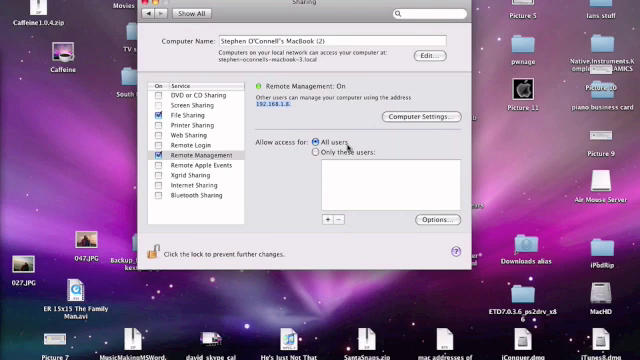
mouse_move(348, 148)
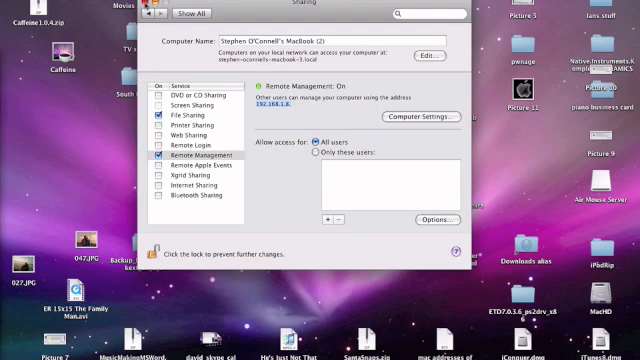
Step: Close System Preferences, leaving Remote Management on with access for All users
click(148, 12)
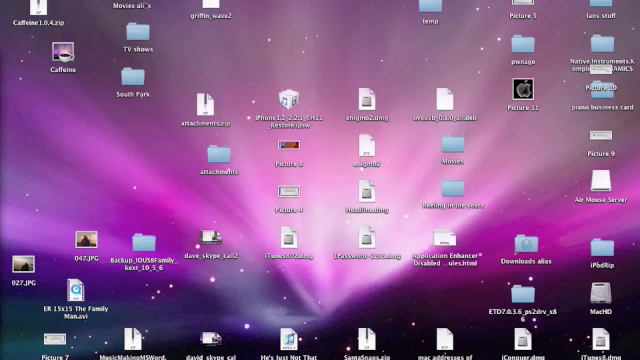
mouse_move(256, 54)
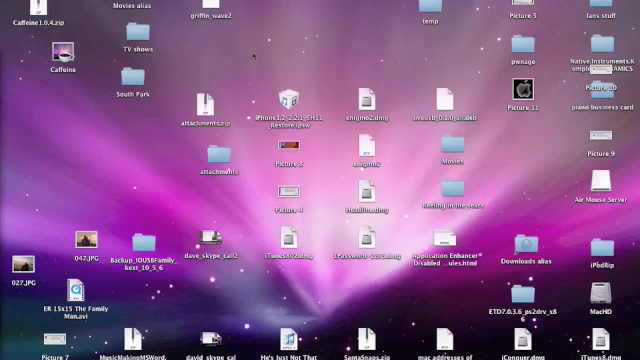